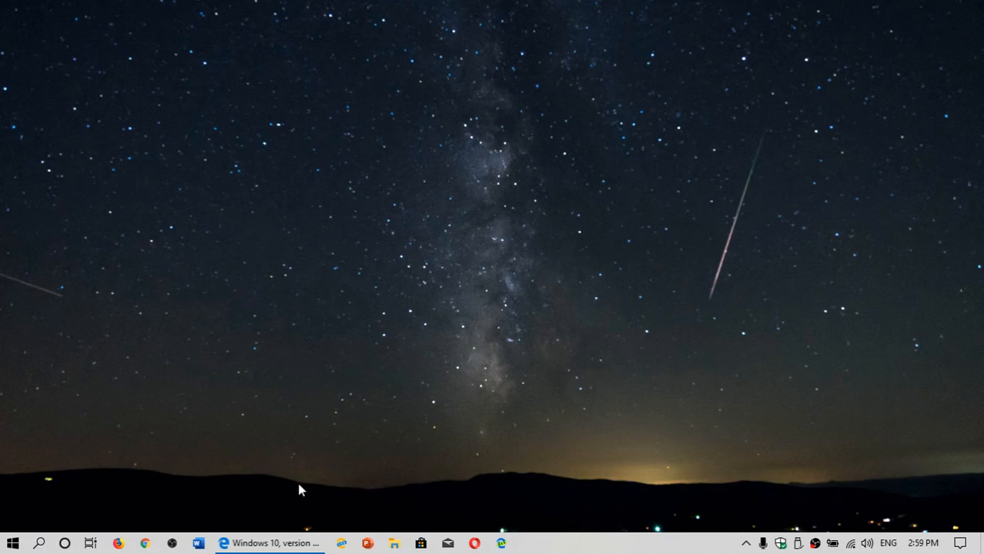
- Point to Resolved issues in the version 1903 known issues page's left navigation
left_click(270, 544)
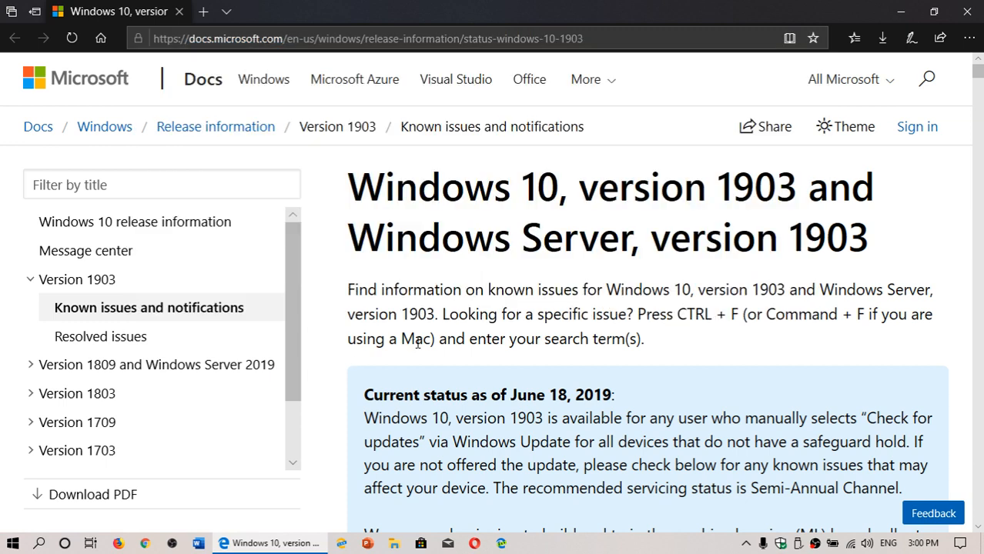
mouse_move(679, 376)
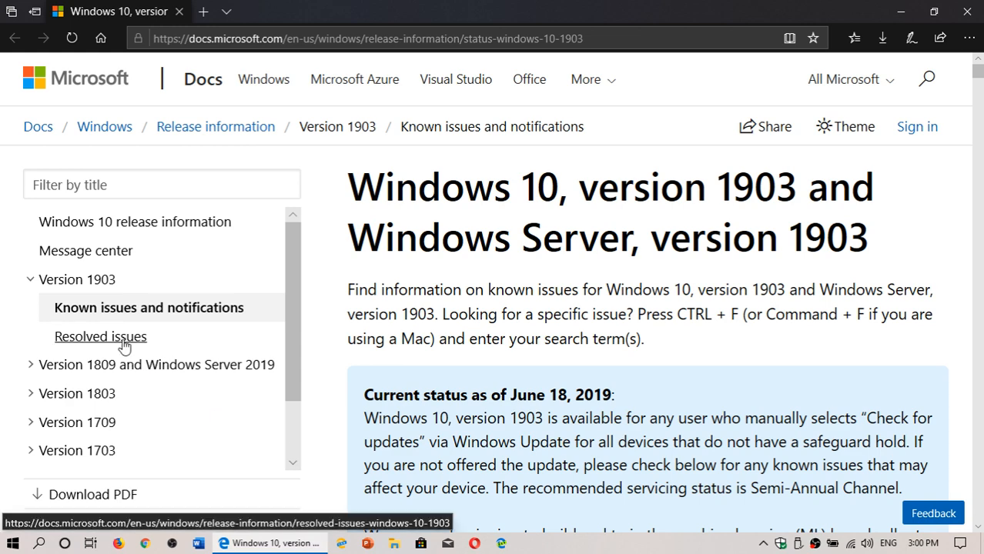
- Review the Resolved issues table, covering Dynabook, Dolby Atmos, external USB and Event Viewer entries
left_click(100, 336)
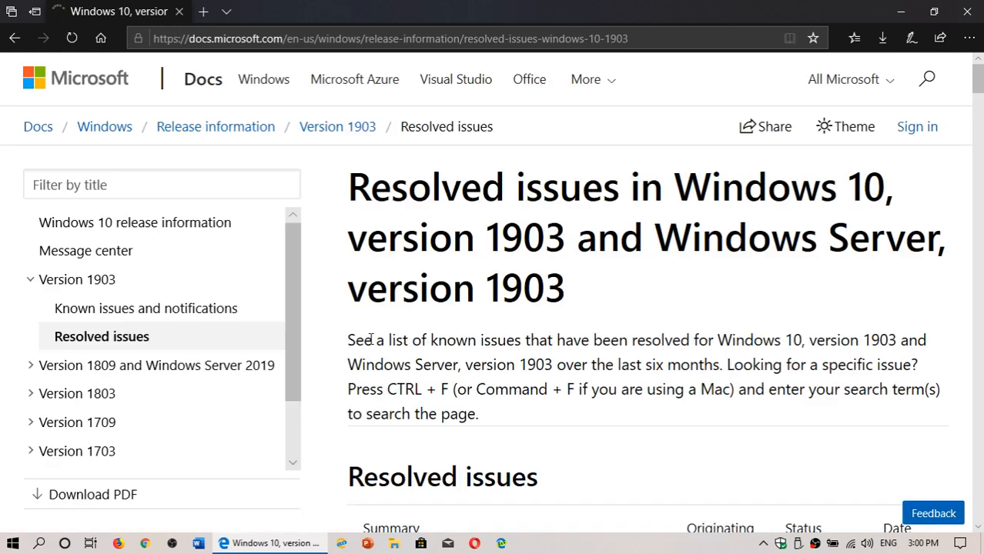
scroll("down", 3)
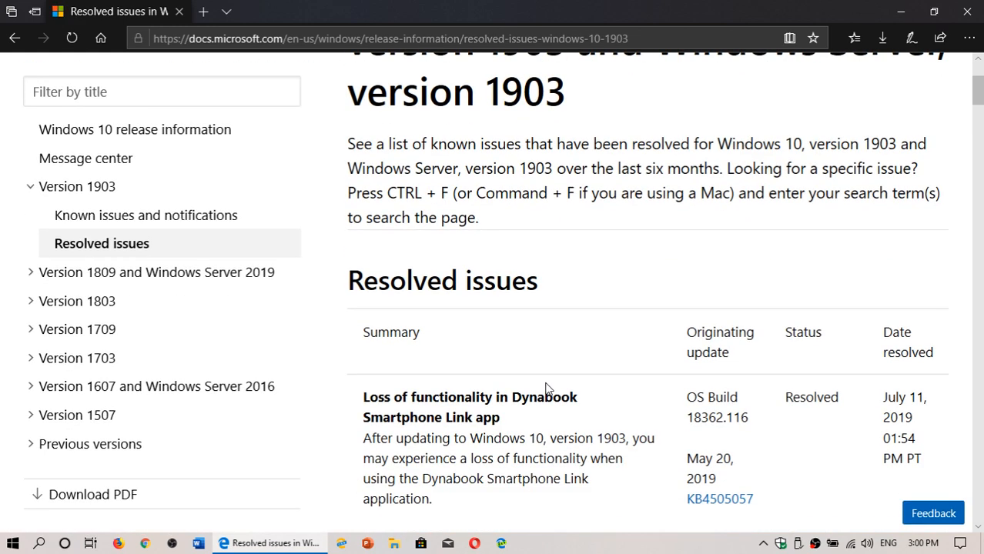
scroll("down", 3)
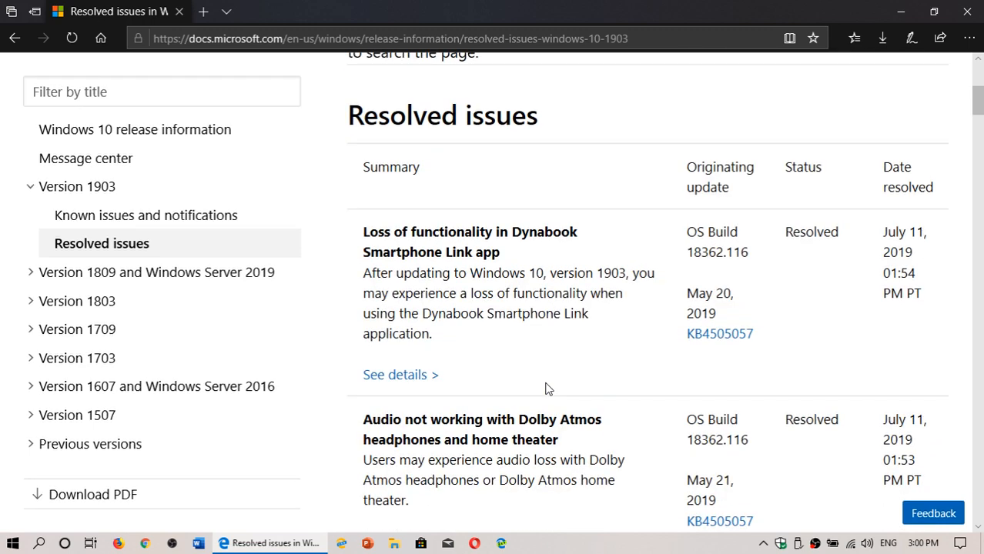
scroll("down", 3)
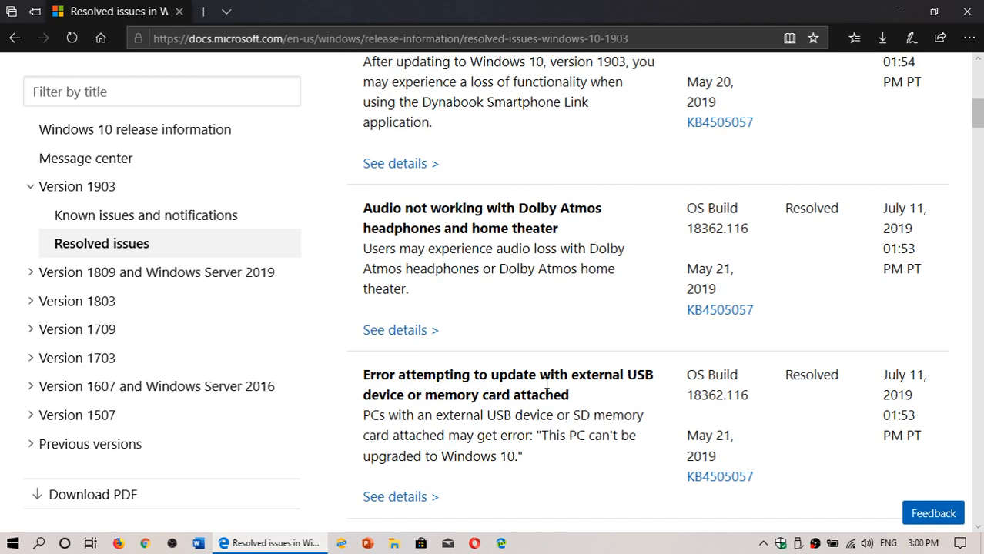
scroll("down", 3)
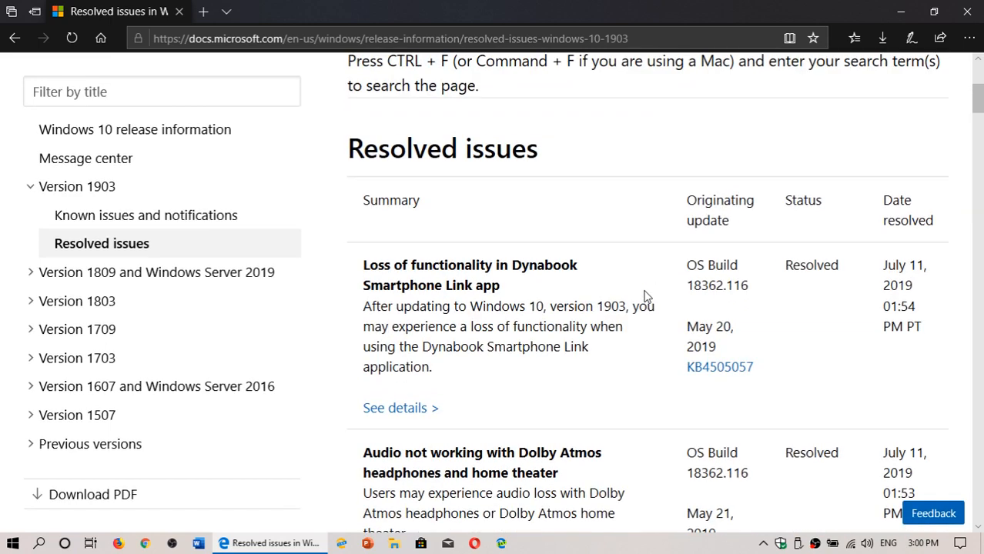
scroll("down", 3)
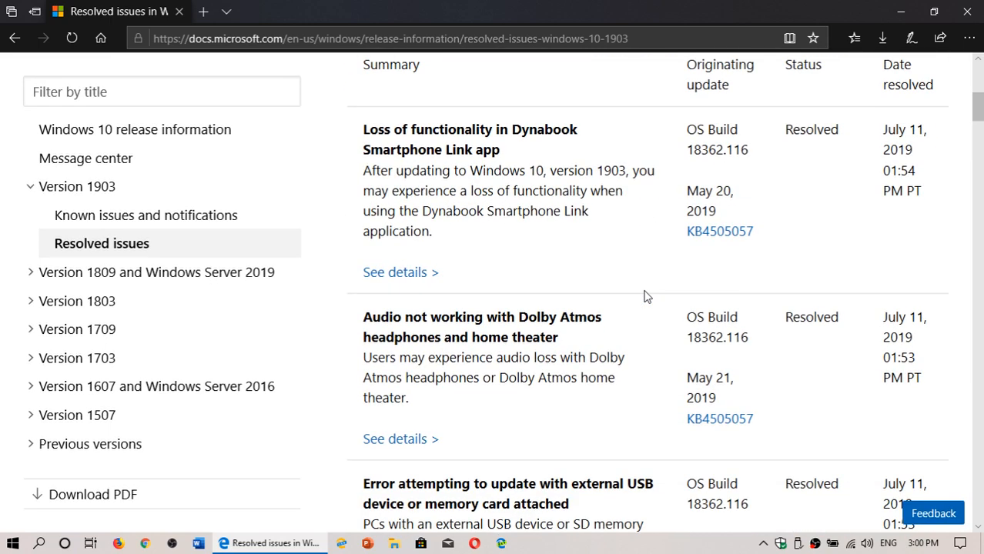
scroll("up", 3)
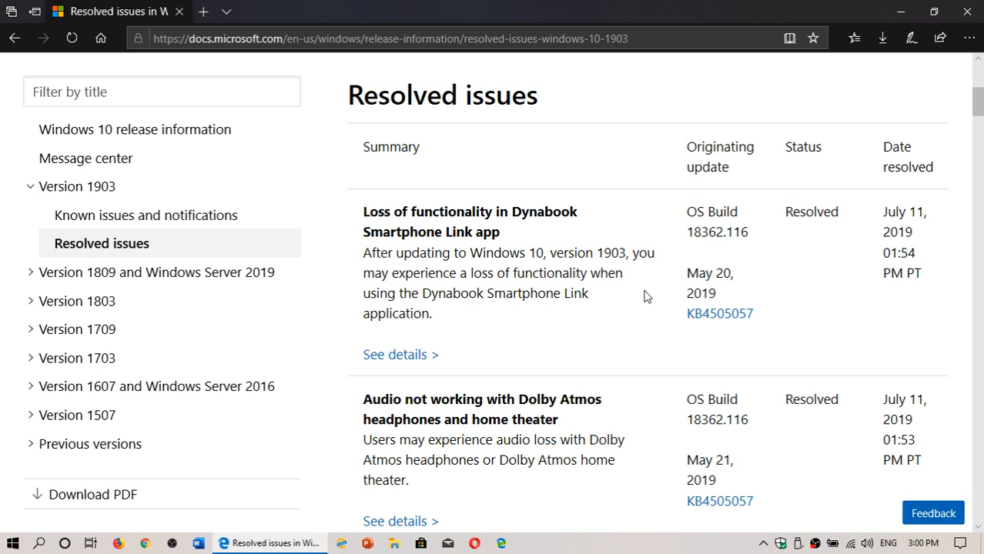
scroll("down", 3)
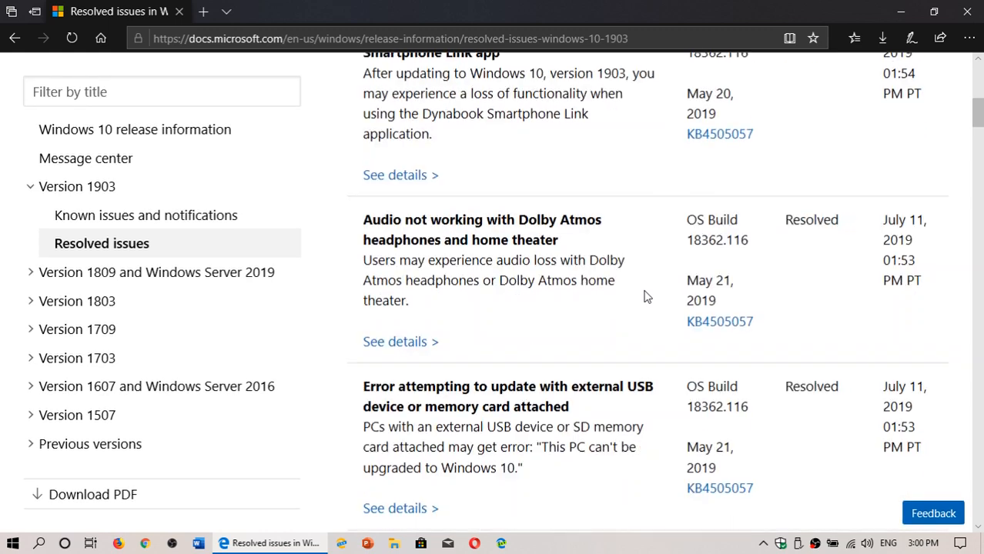
scroll("down", 3)
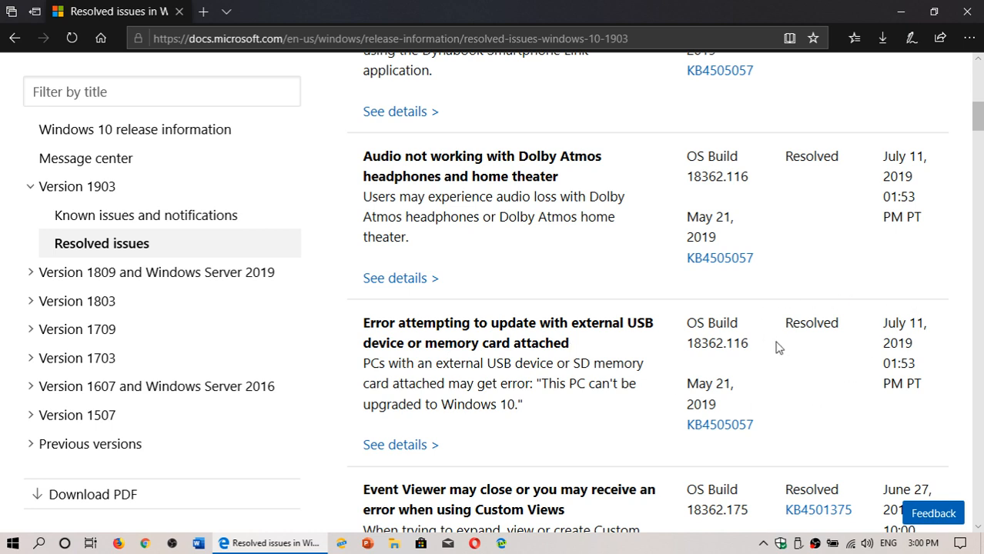
mouse_move(814, 392)
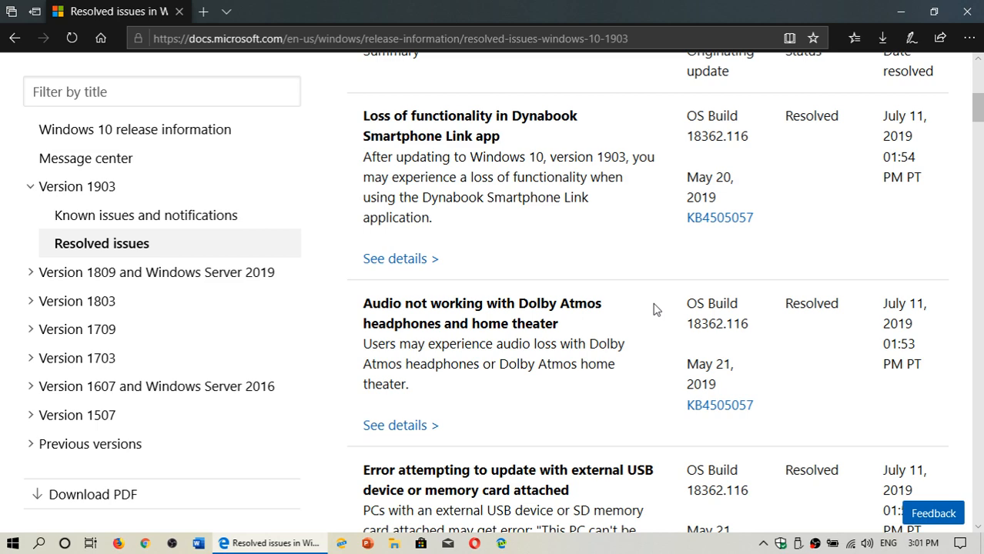
mouse_move(146, 215)
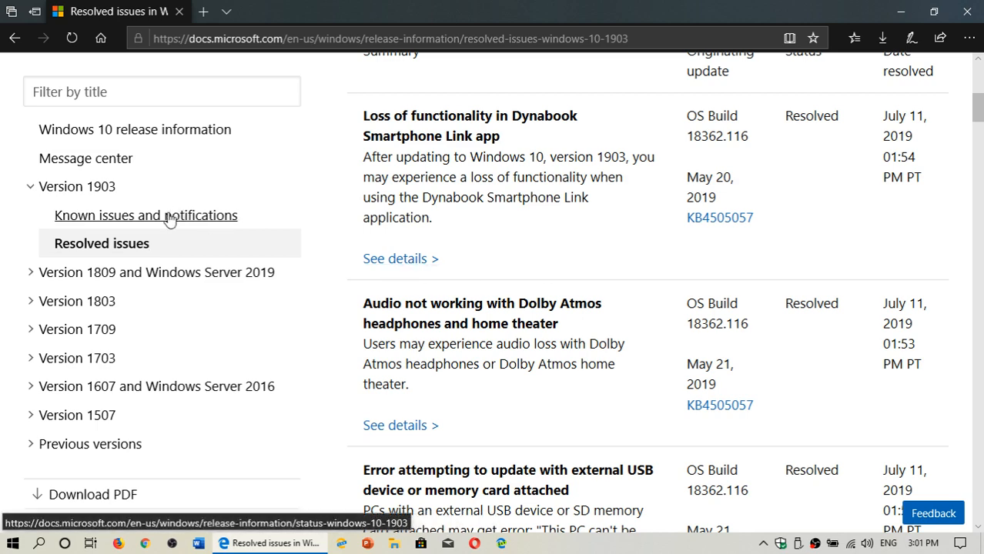
- Review the Known issues table, from Surface Book 2 dGPU to PXE, RASMAN and gamma ramps
left_click(145, 214)
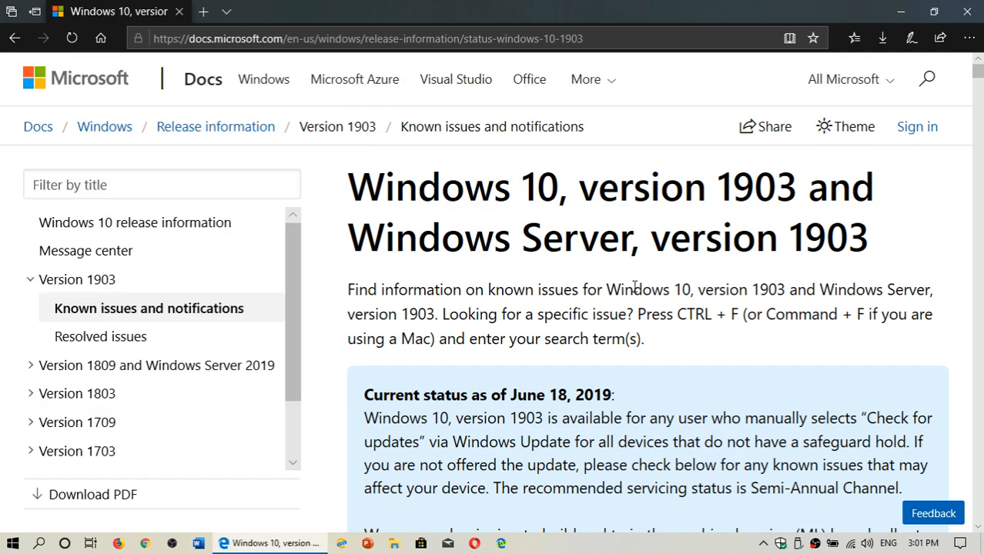
scroll("down", 3)
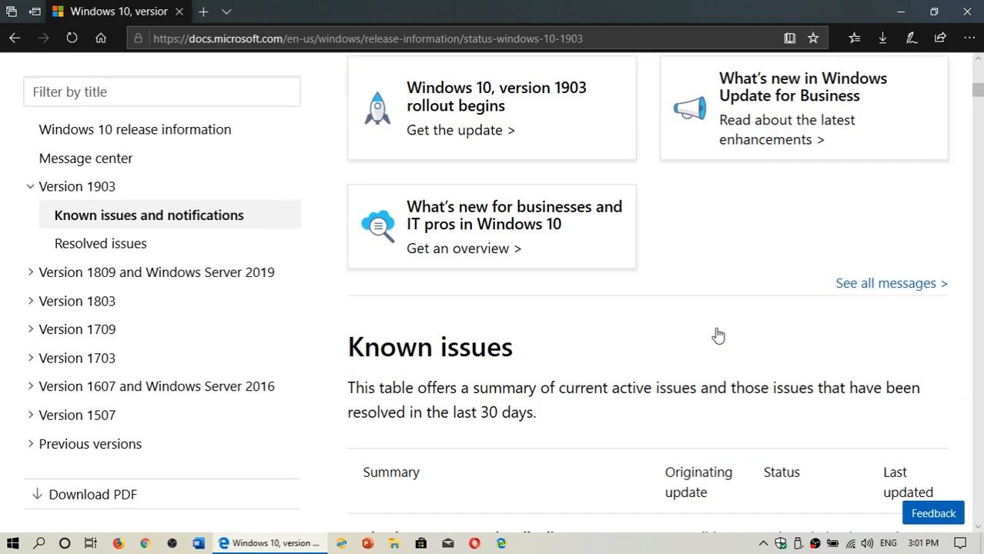
scroll("down", 3)
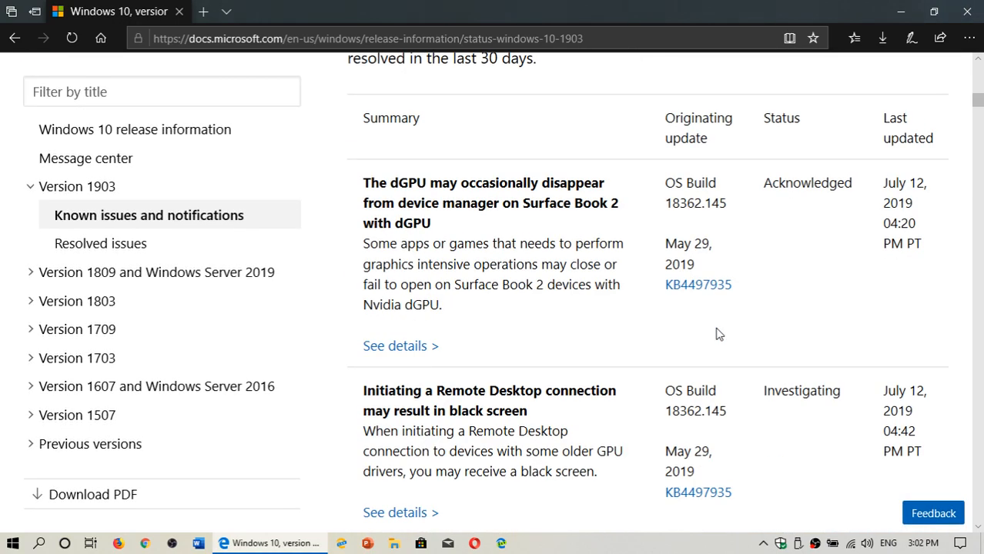
mouse_move(552, 198)
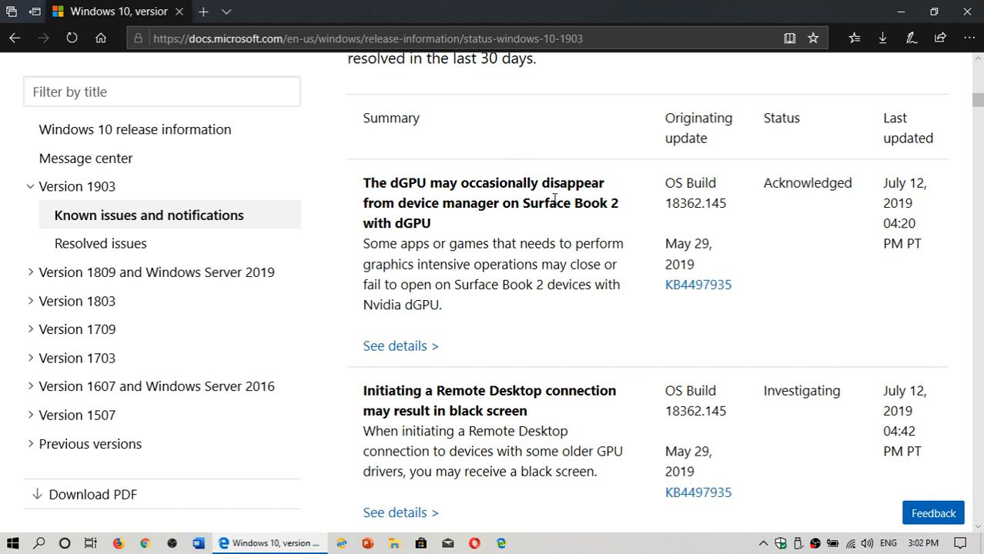
mouse_move(616, 327)
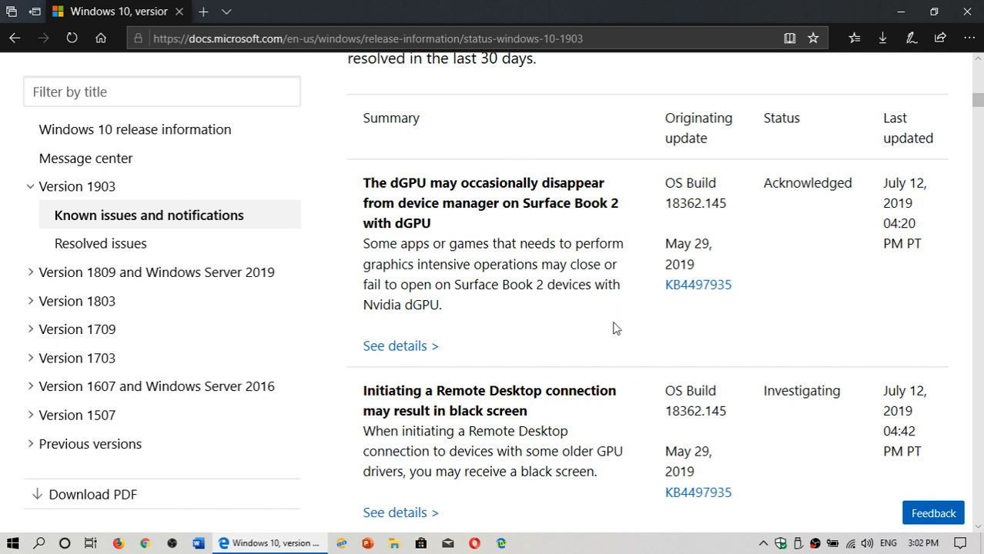
scroll("down", 3)
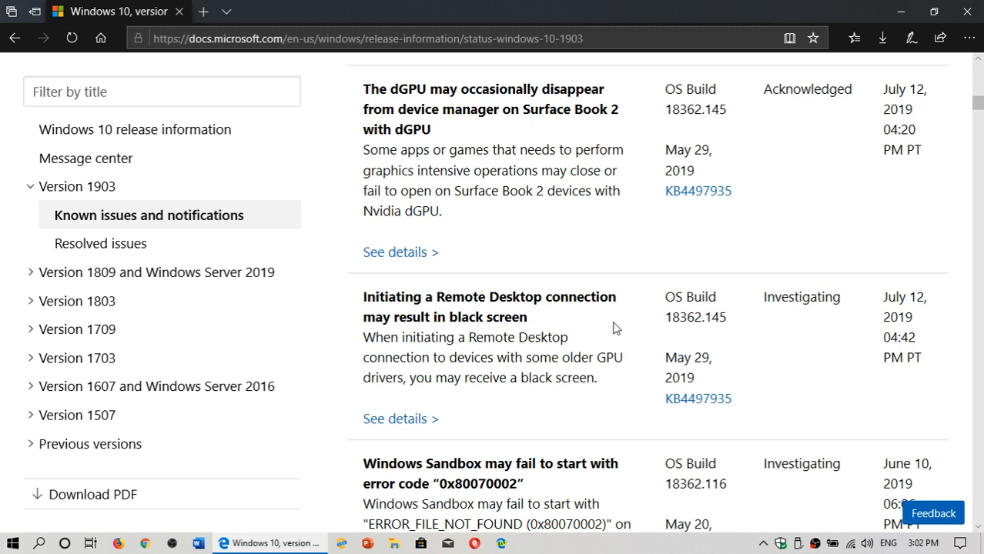
mouse_move(612, 330)
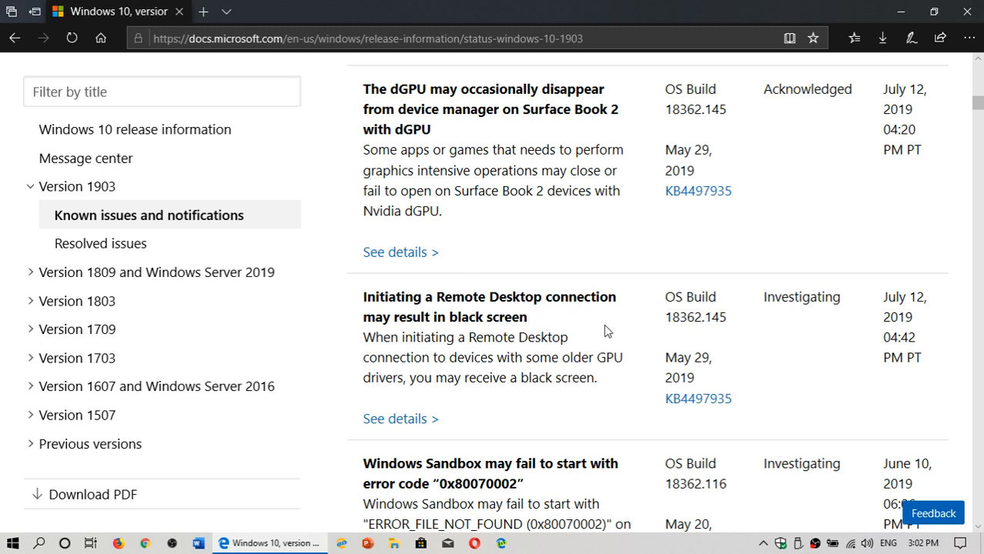
mouse_move(753, 378)
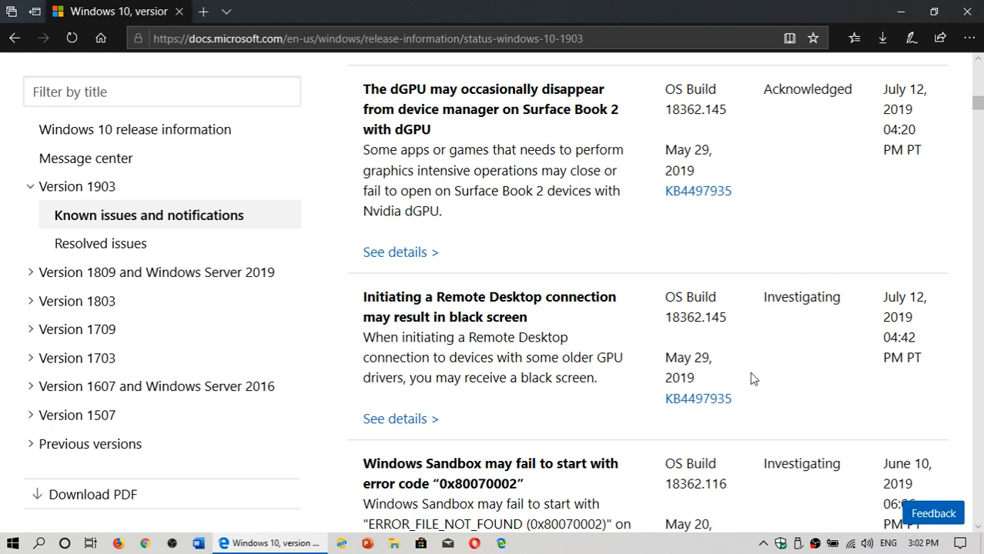
scroll("down", 3)
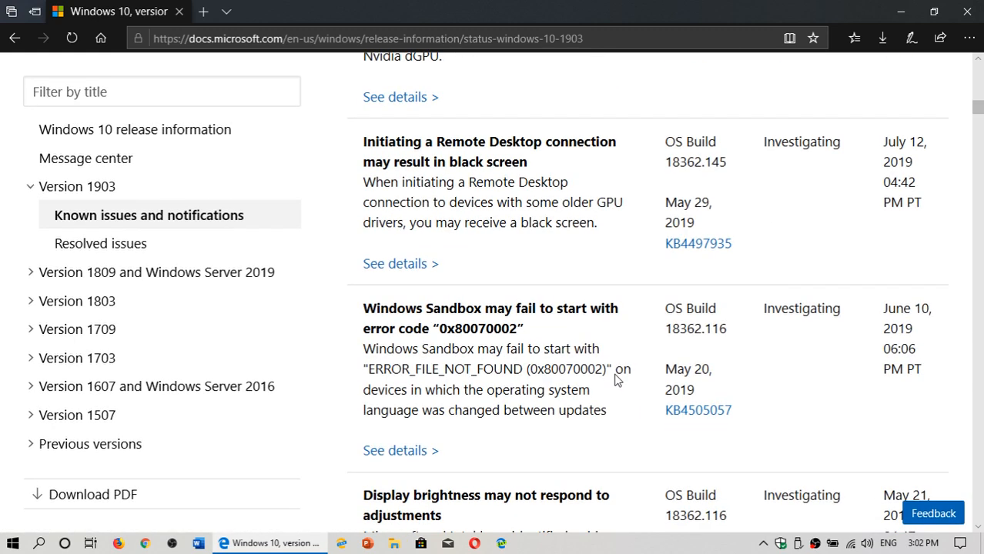
mouse_move(665, 331)
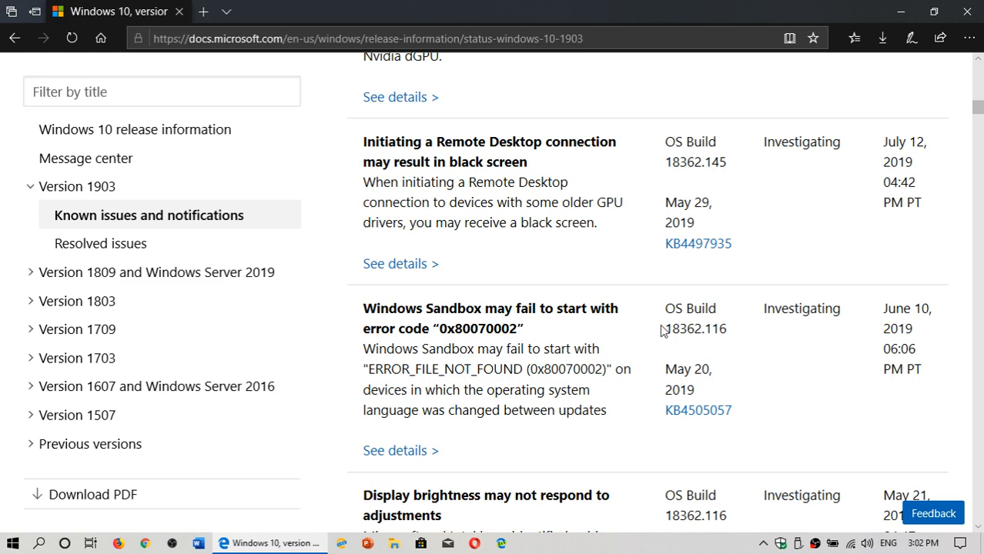
scroll("down", 3)
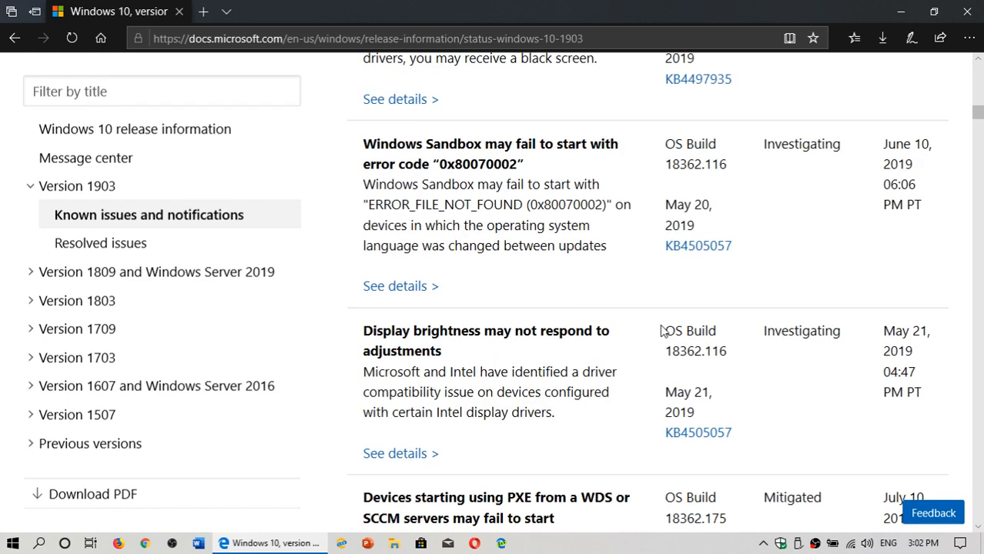
scroll("down", 3)
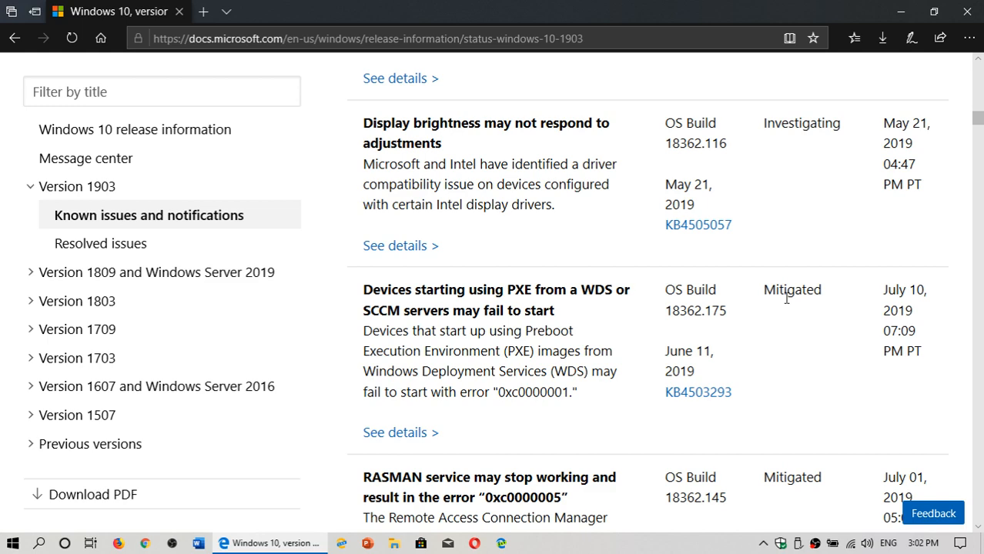
scroll("down", 3)
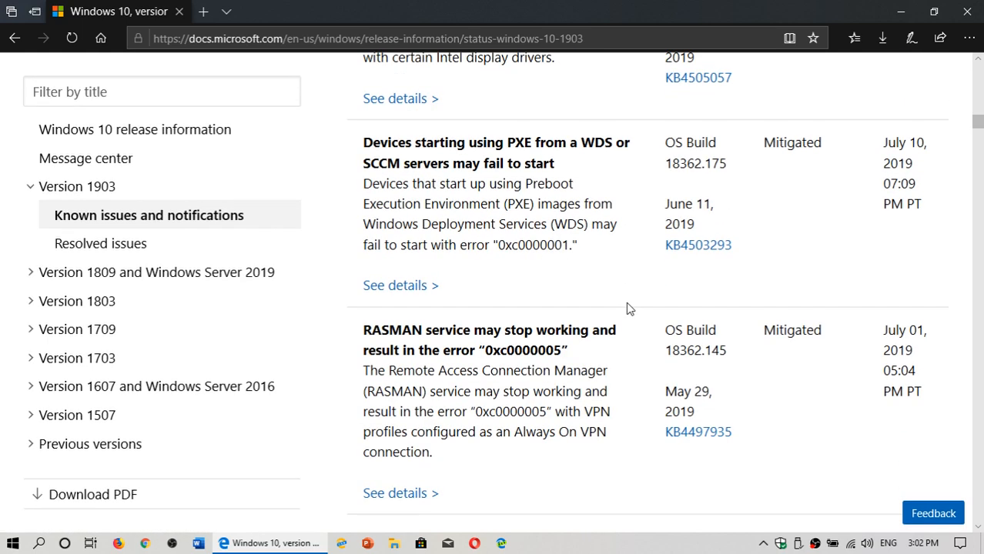
scroll("down", 3)
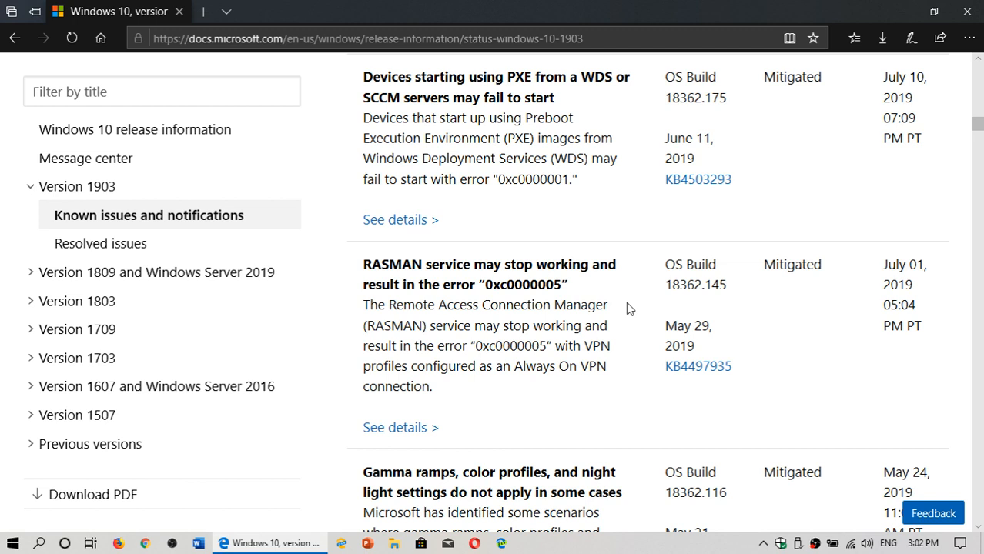
scroll("down", 3)
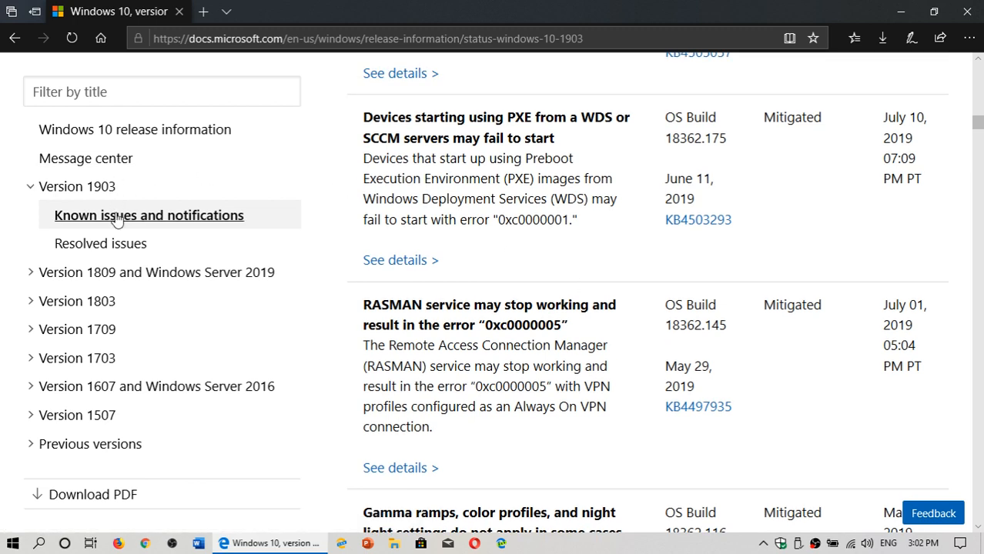
- Browse resolved issues again to the Dolby Atmos, external USB and Event Viewer entries
left_click(100, 243)
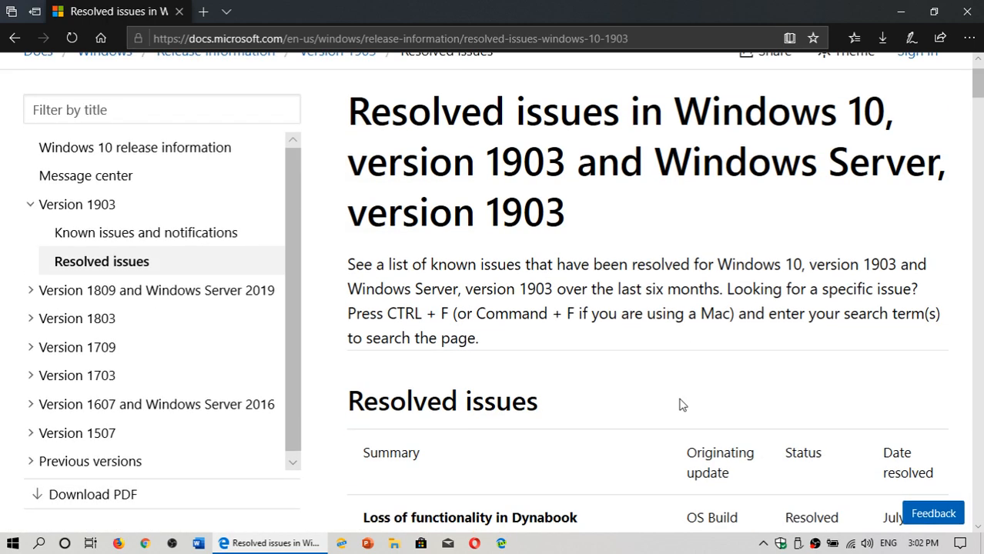
scroll("down", 3)
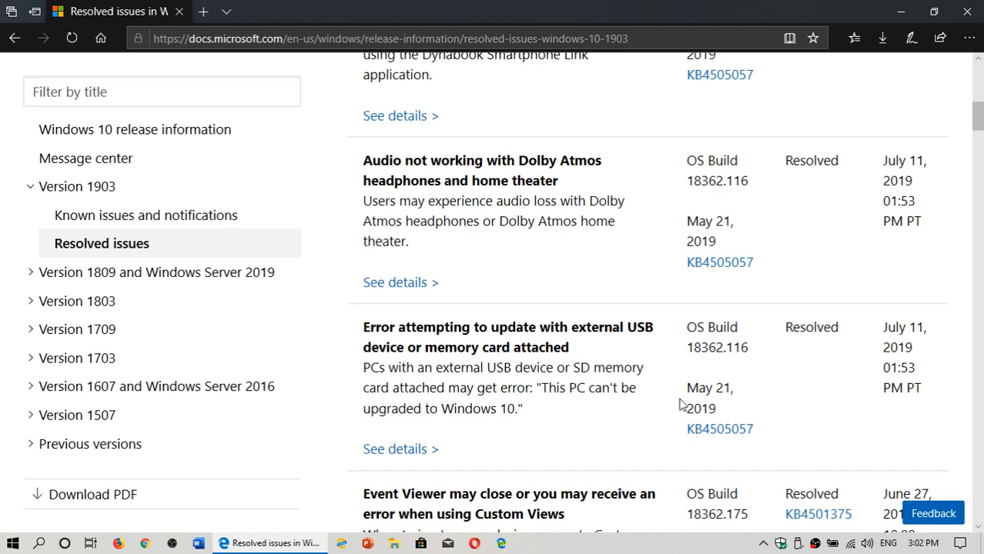
scroll("down", 3)
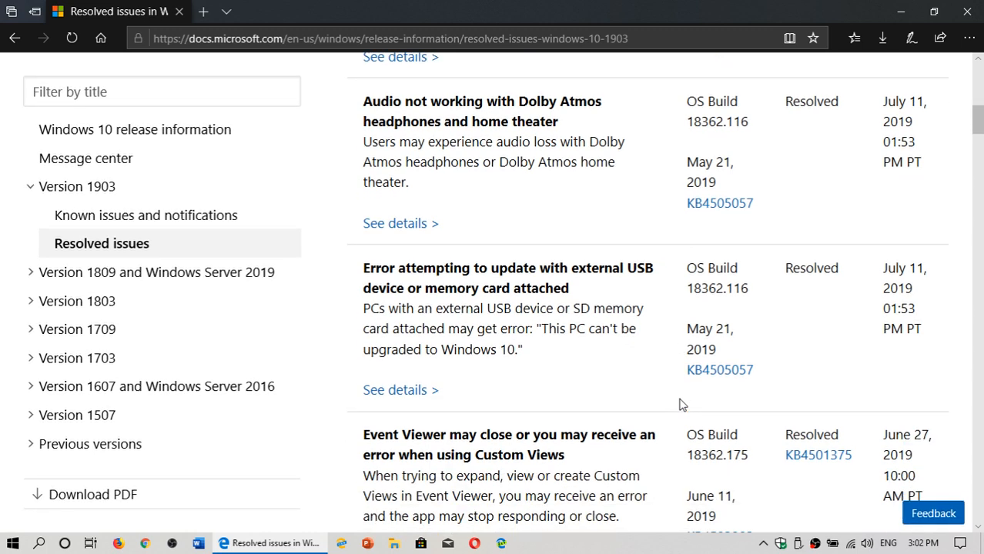